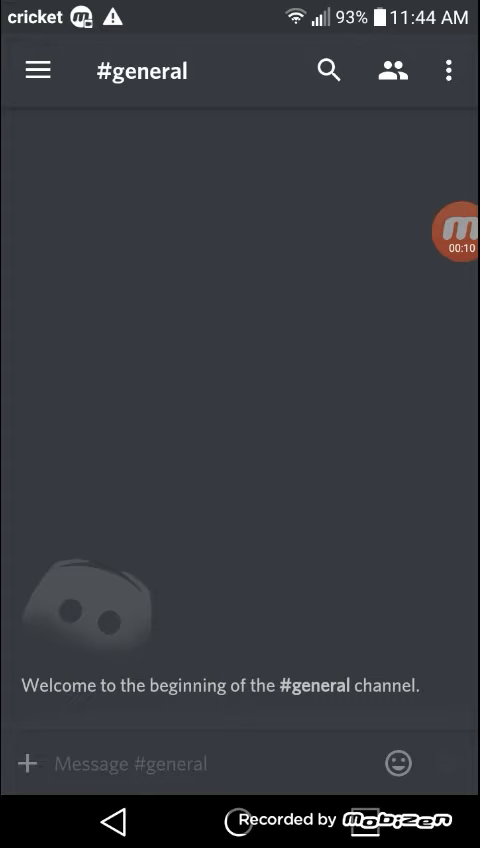
{"action": "left_click", "coordinate": [38, 70]}
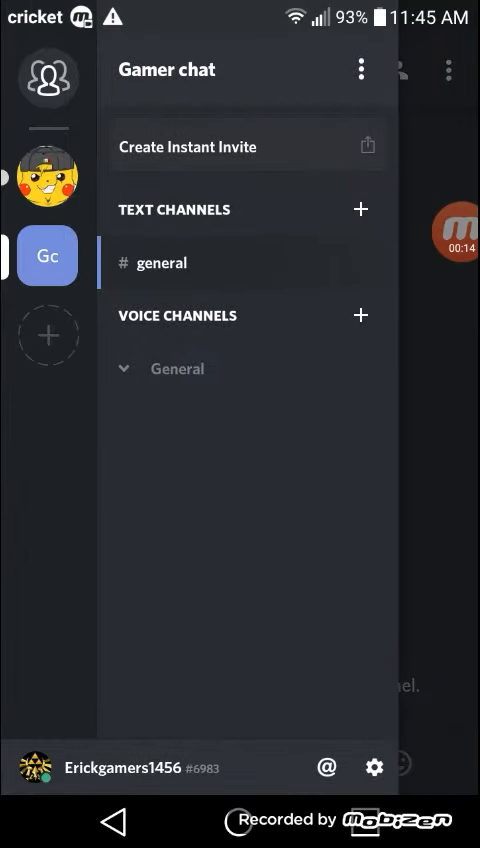
{"action": "left_click", "coordinate": [162, 264]}
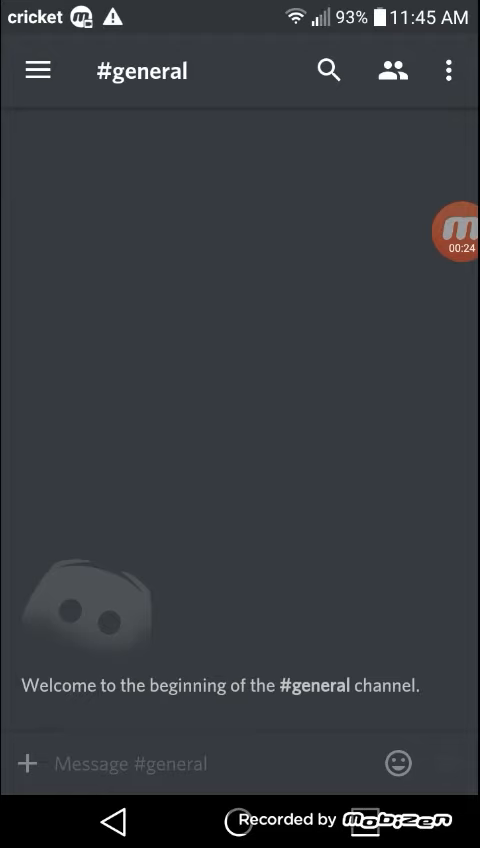
{"action": "left_click", "coordinate": [38, 70]}
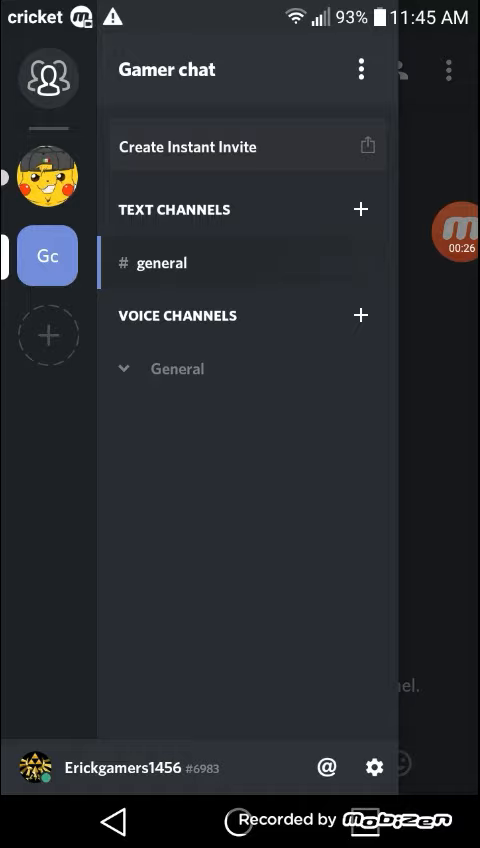
{"action": "left_click", "coordinate": [162, 264]}
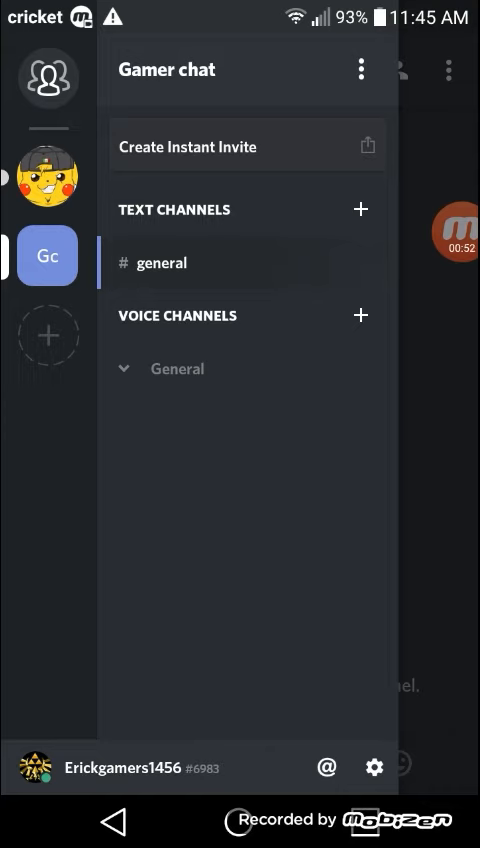
{"action": "left_click", "coordinate": [162, 264]}
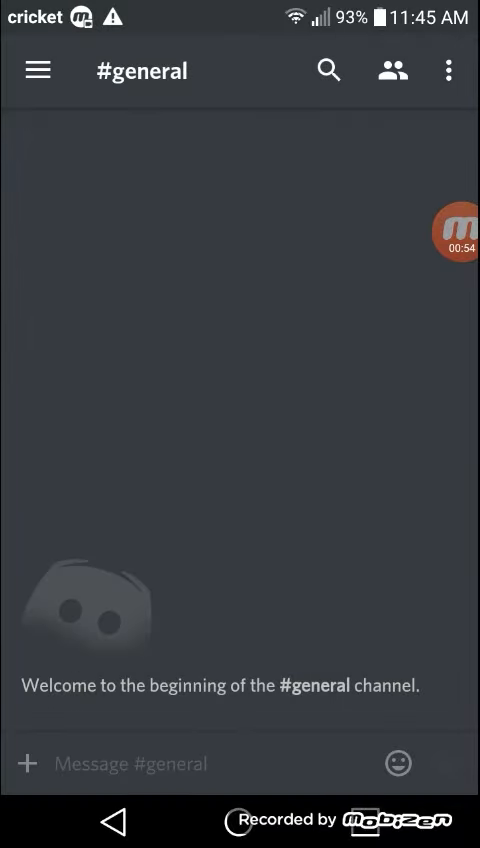
{"action": "left_click", "coordinate": [38, 70]}
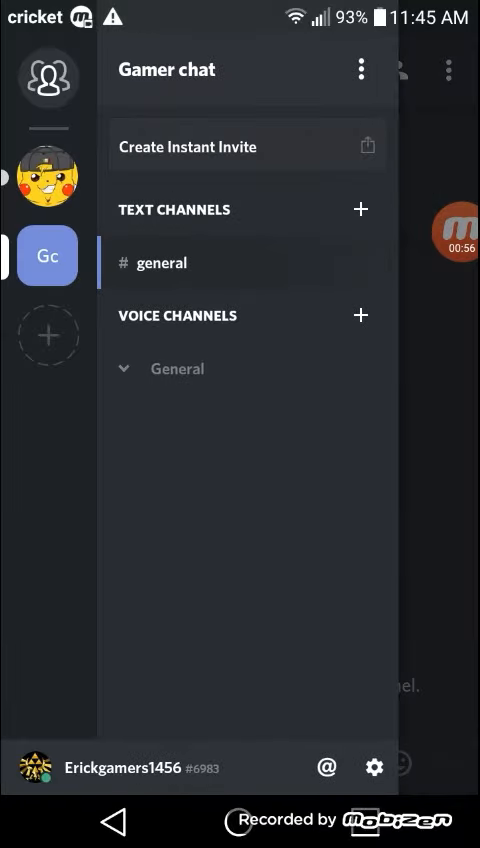
{"action": "left_click", "coordinate": [164, 264]}
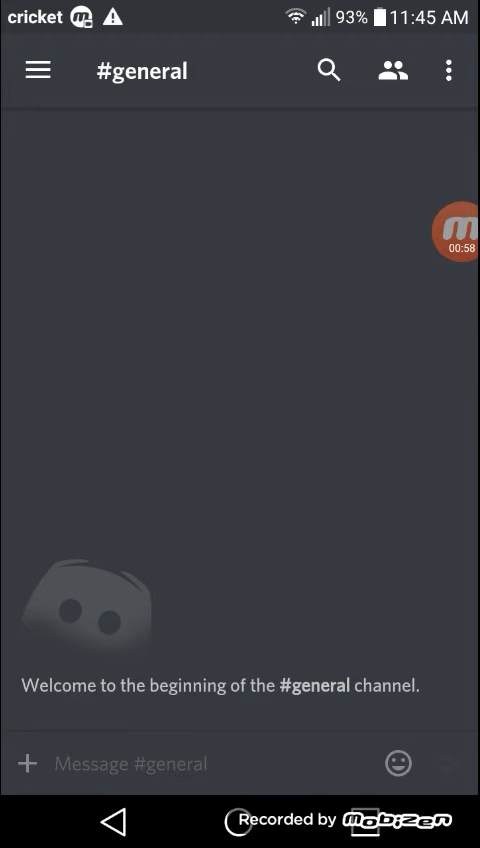